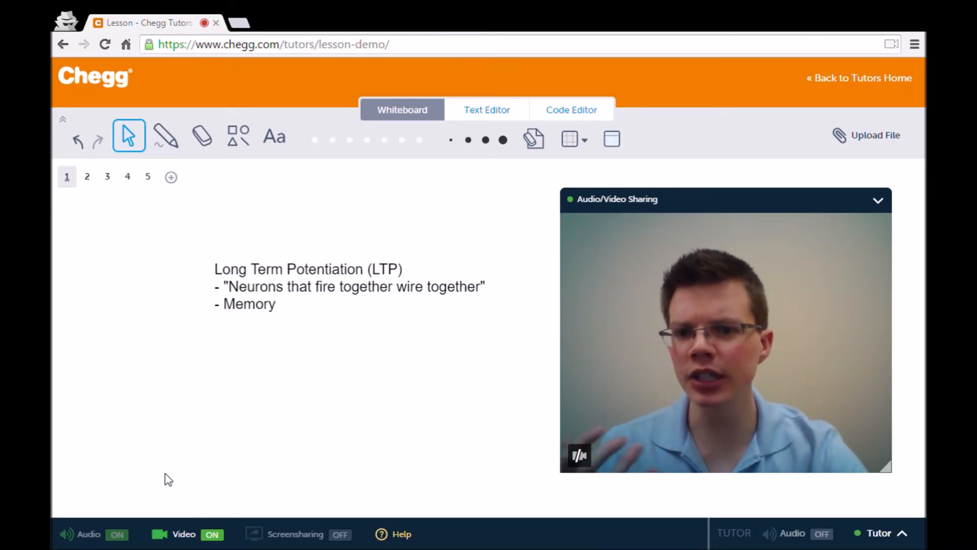
Switch to whiteboard page 2 showing the synapse sketch with vesicles and receptors.
{"action": "left_click", "coordinate": [87, 177]}
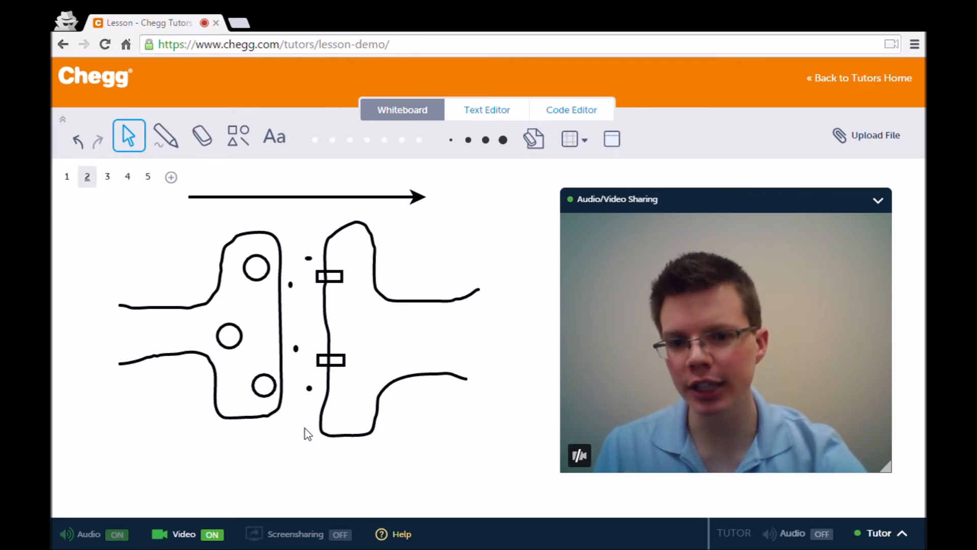
{"action": "mouse_move", "coordinate": [310, 311]}
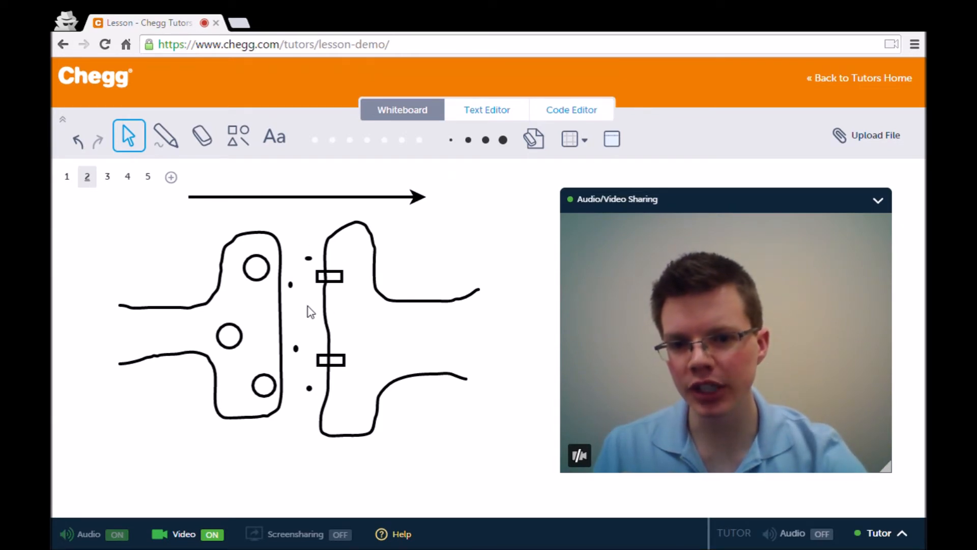
{"action": "mouse_move", "coordinate": [264, 339]}
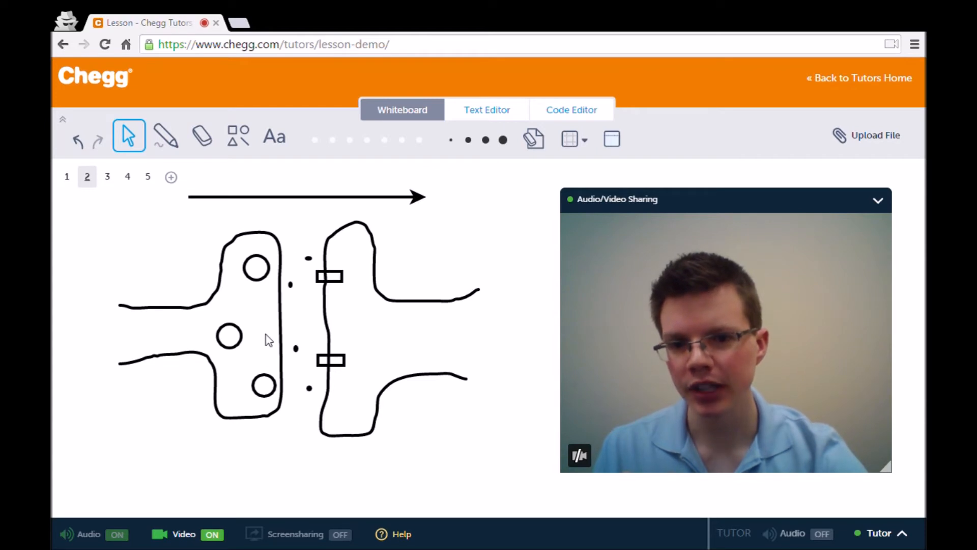
{"action": "mouse_move", "coordinate": [248, 378]}
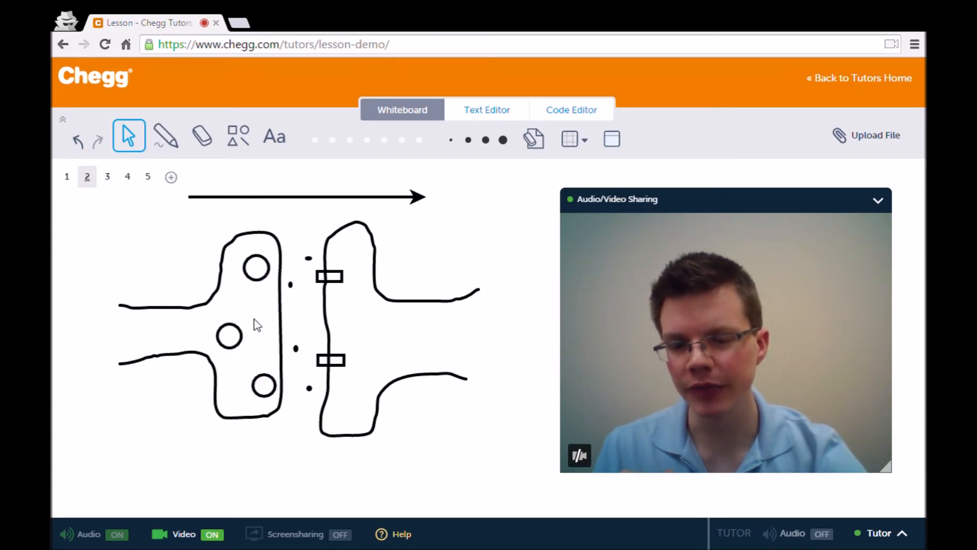
{"action": "left_click", "coordinate": [329, 276]}
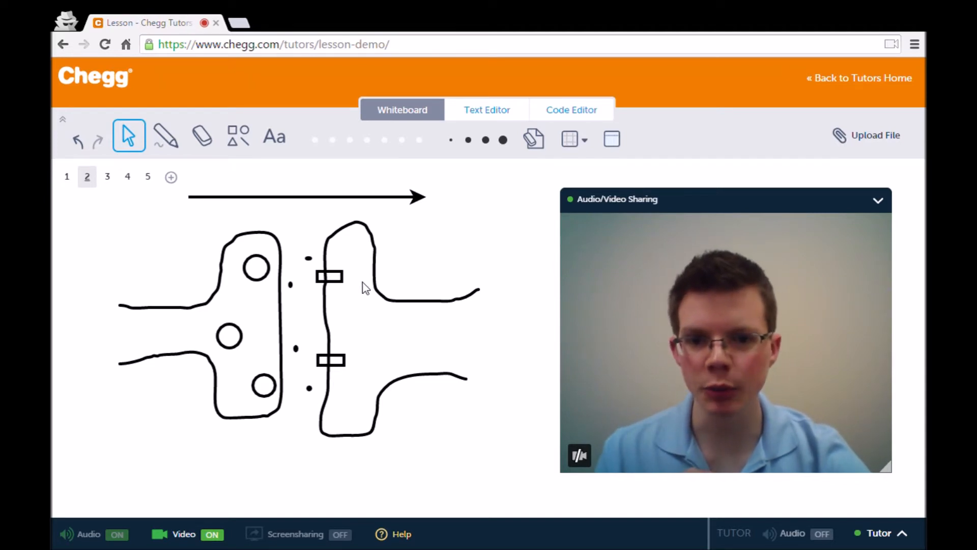
Open page 3 and highlight the threshold 15 circle and the right input weight 10.
{"action": "left_click", "coordinate": [108, 176]}
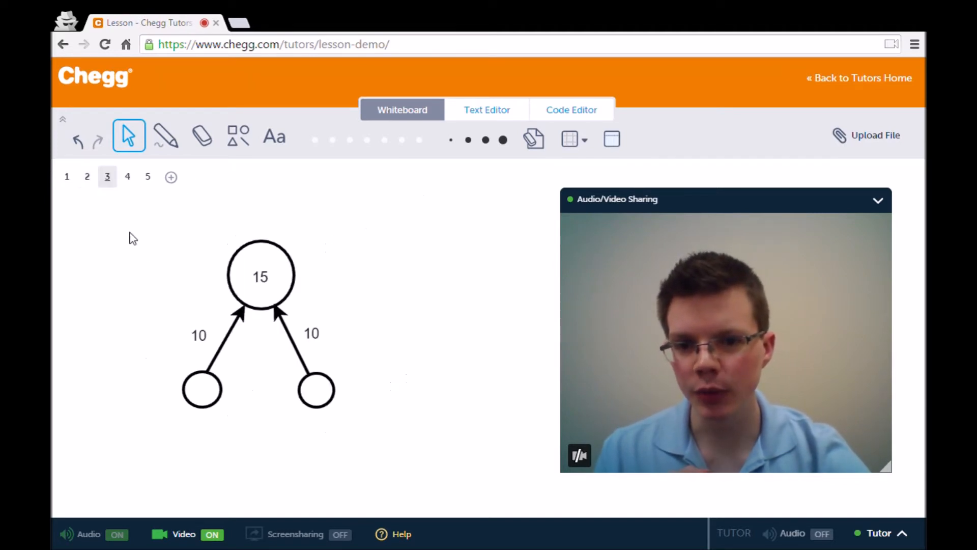
{"action": "left_click", "coordinate": [202, 389]}
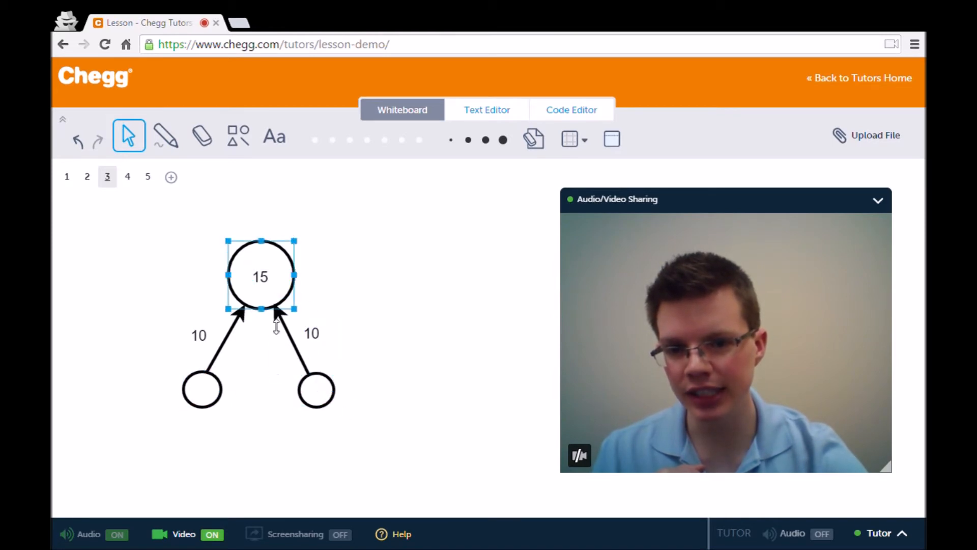
{"action": "left_click", "coordinate": [155, 298]}
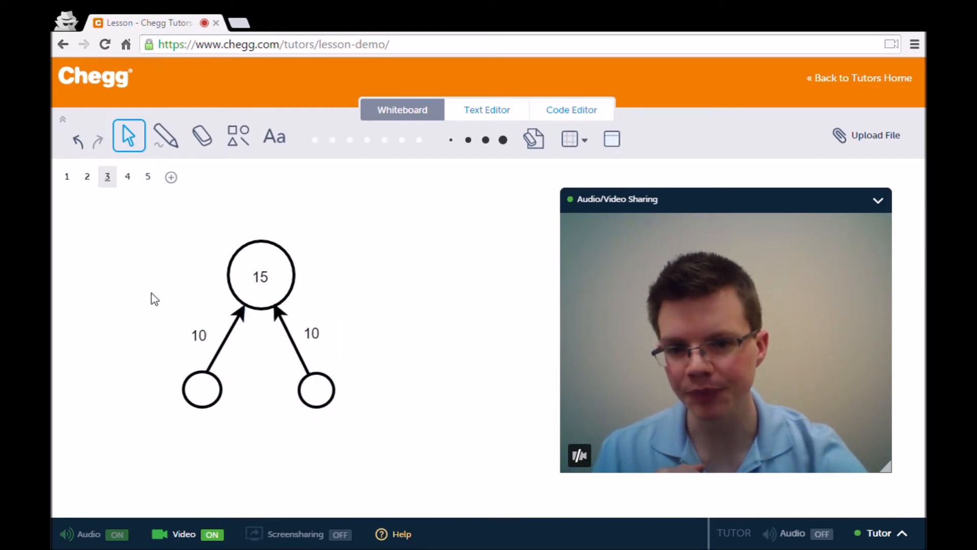
{"action": "left_click", "coordinate": [311, 333]}
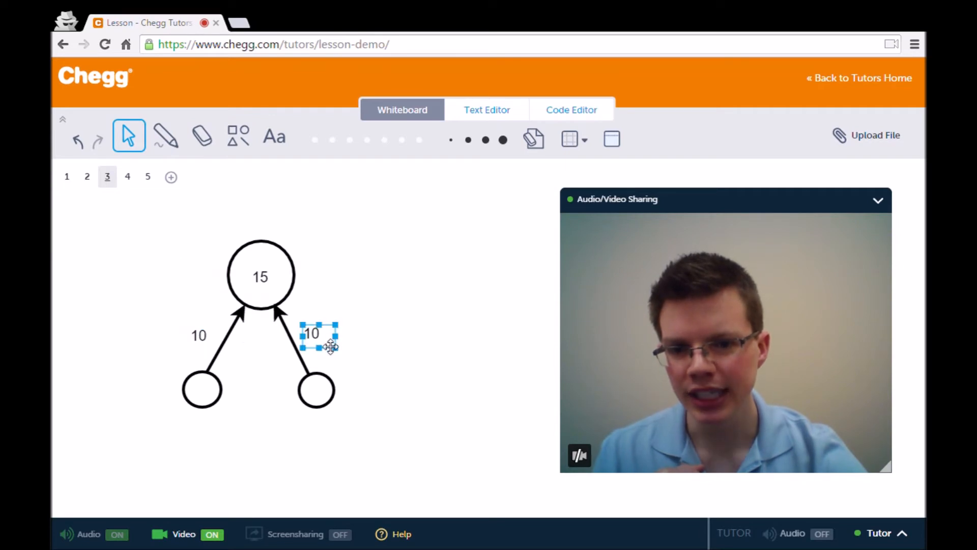
{"action": "left_click", "coordinate": [392, 340]}
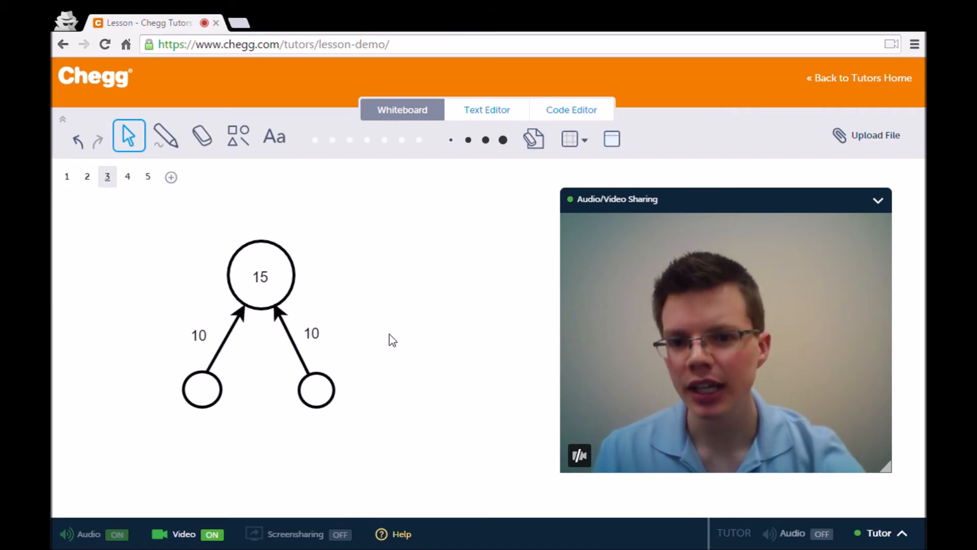
{"action": "mouse_move", "coordinate": [317, 278]}
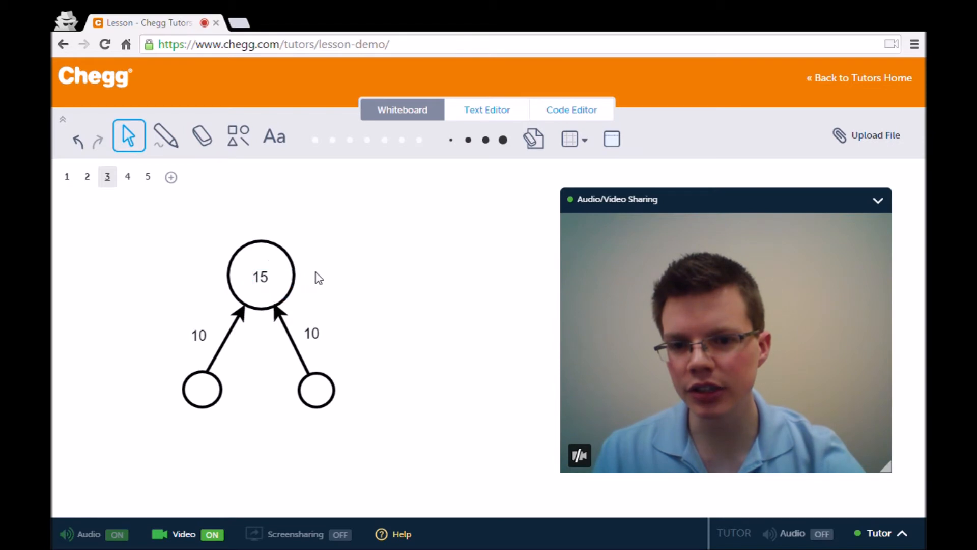
{"action": "mouse_move", "coordinate": [341, 269]}
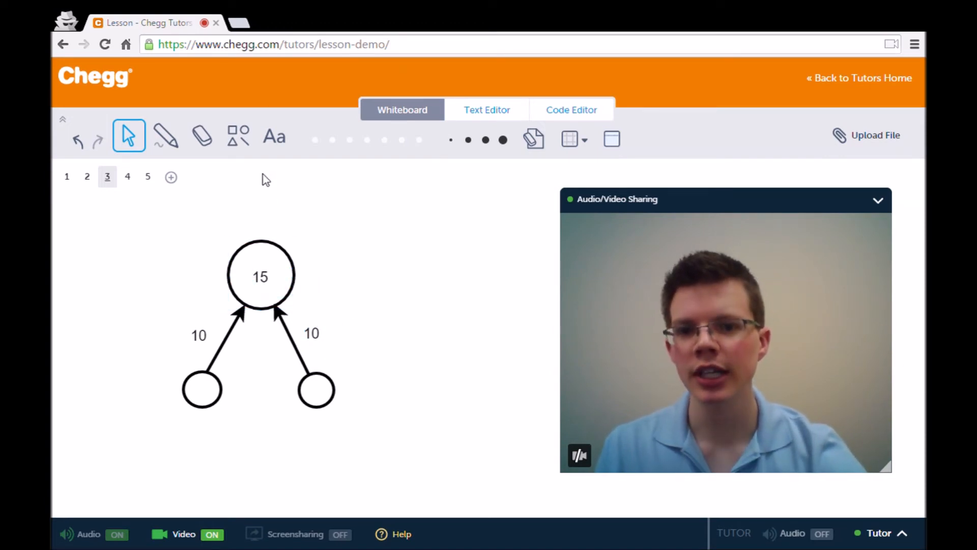
{"action": "left_click", "coordinate": [260, 276]}
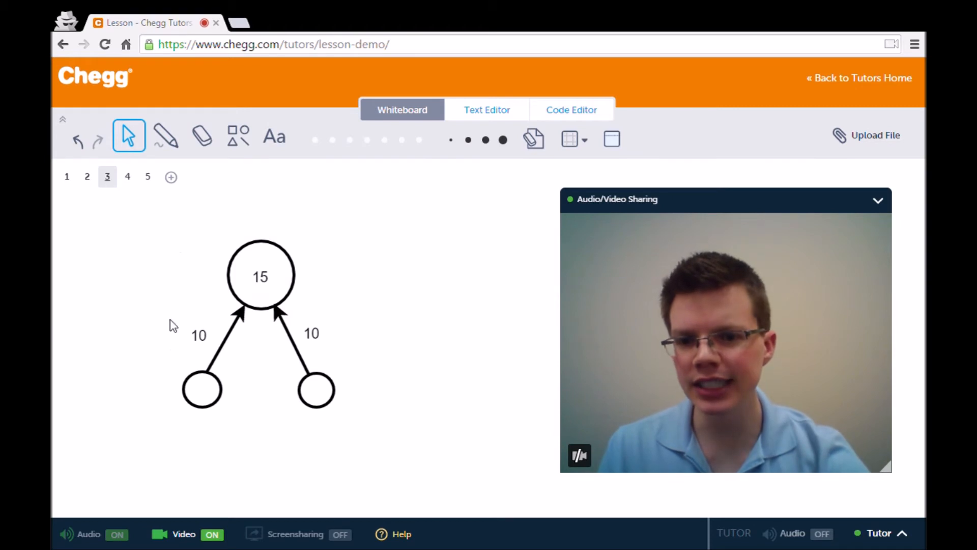
{"action": "left_click", "coordinate": [311, 333]}
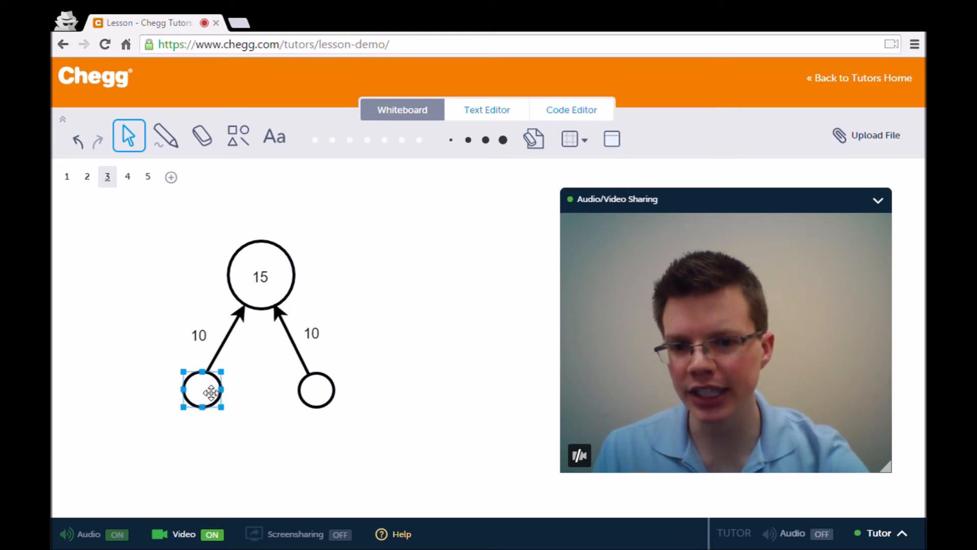
{"action": "left_click", "coordinate": [208, 297]}
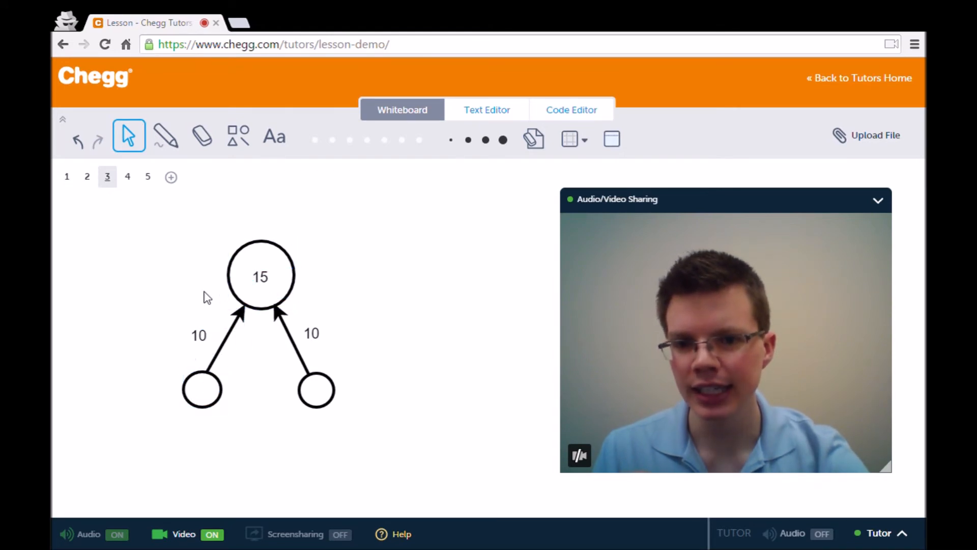
{"action": "left_click", "coordinate": [260, 276]}
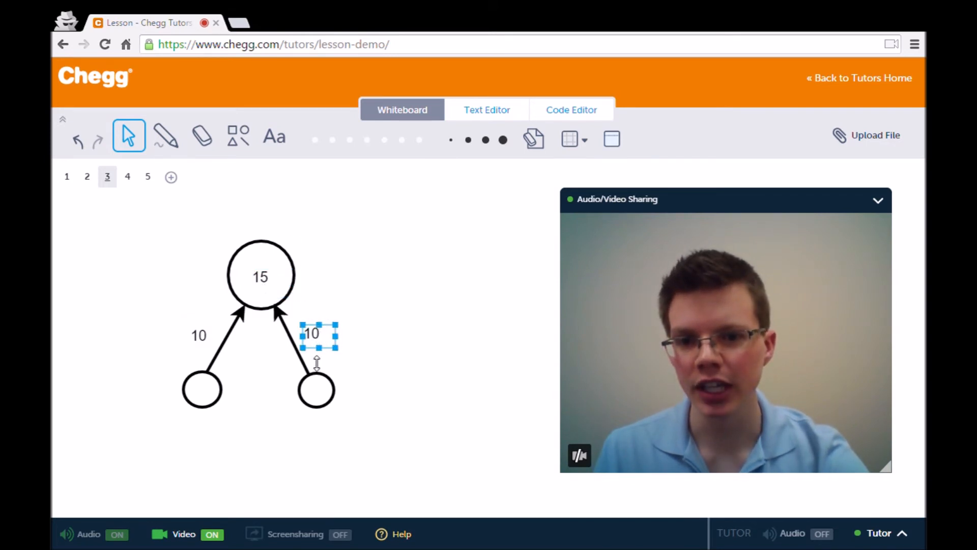
{"action": "left_click_drag", "start_coordinate": [312, 333], "coordinate": [260, 276]}
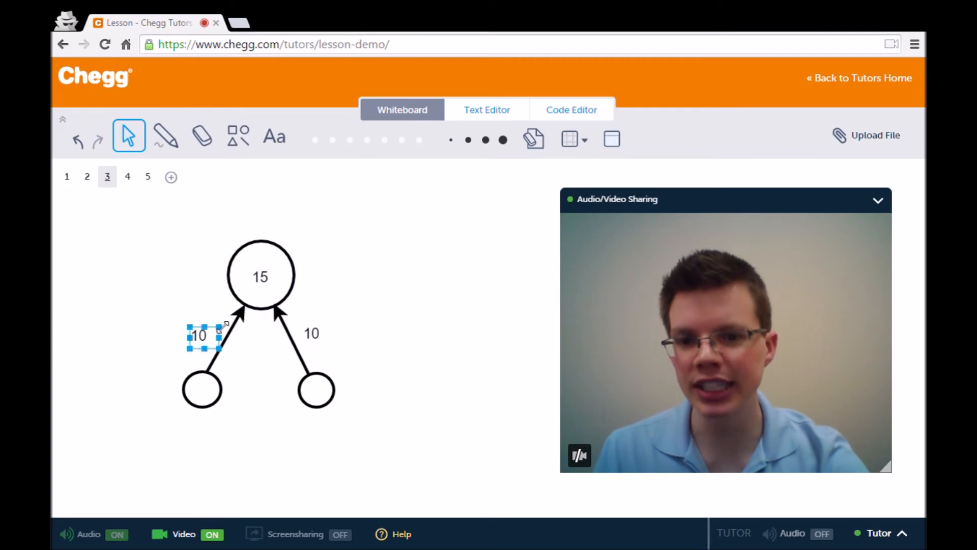
{"action": "left_click_drag", "start_coordinate": [205, 335], "coordinate": [210, 386]}
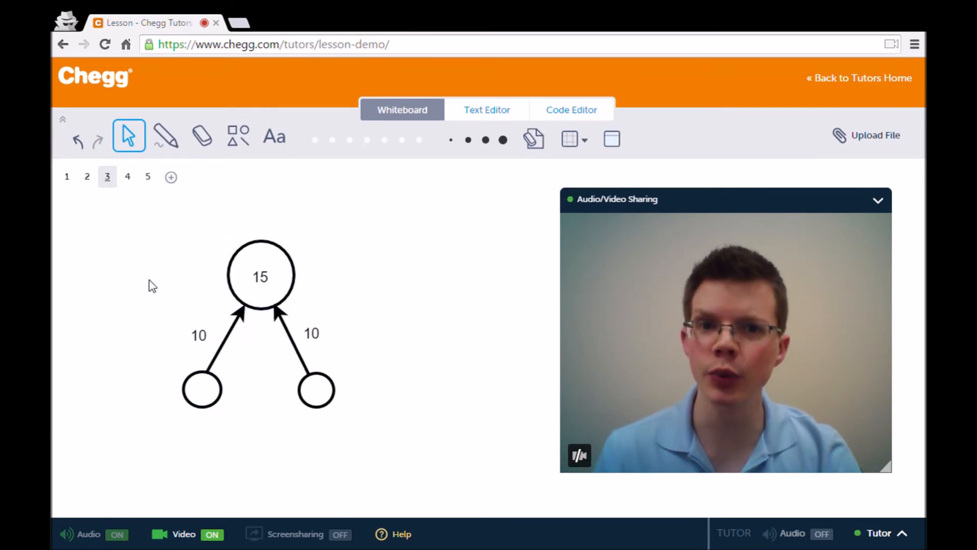
Open page 4 and highlight the threshold value 8 and the lower-left input neuron.
{"action": "left_click", "coordinate": [127, 176]}
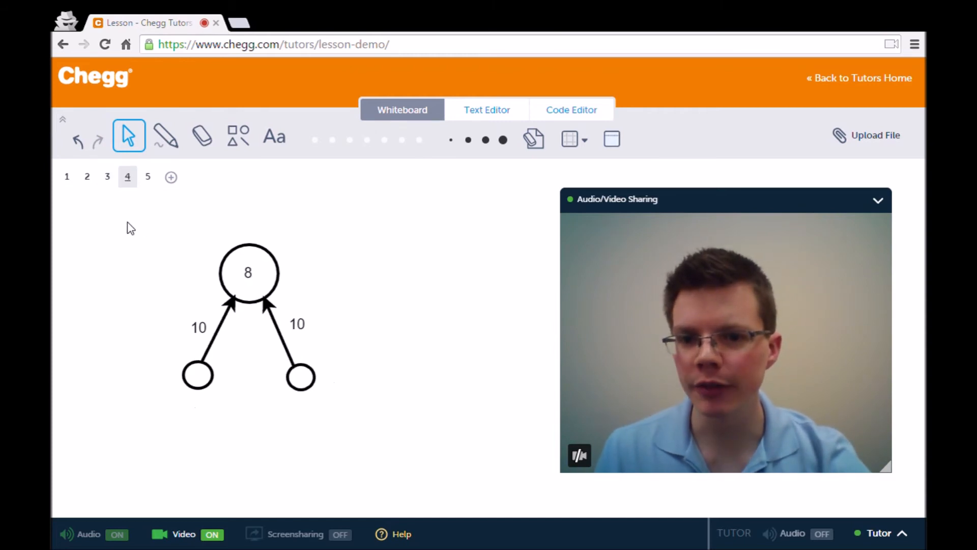
{"action": "left_click", "coordinate": [248, 272]}
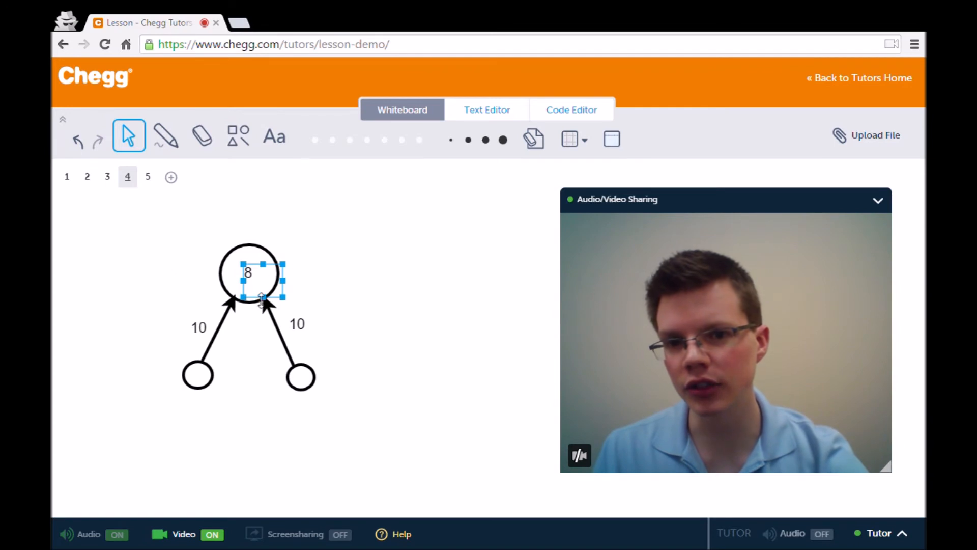
{"action": "left_click", "coordinate": [175, 277]}
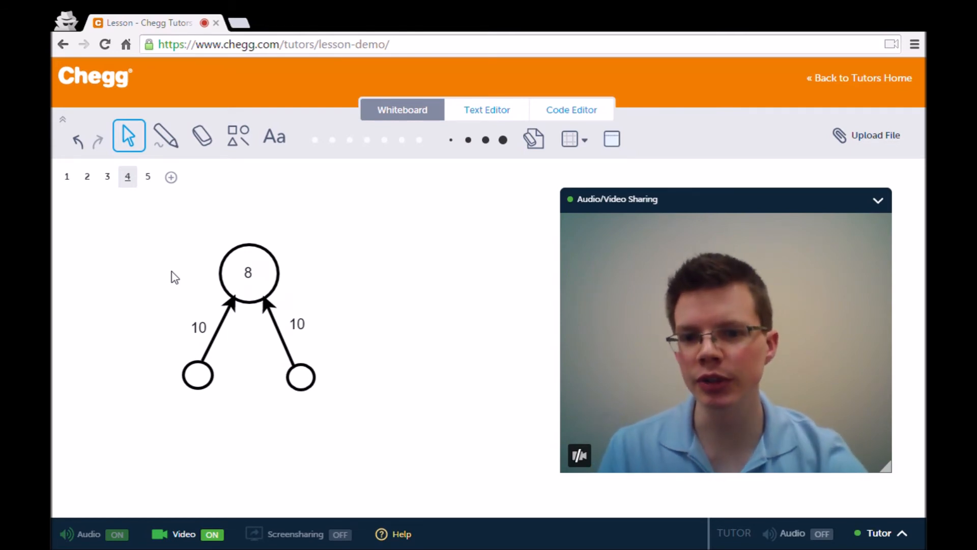
{"action": "left_click", "coordinate": [197, 377]}
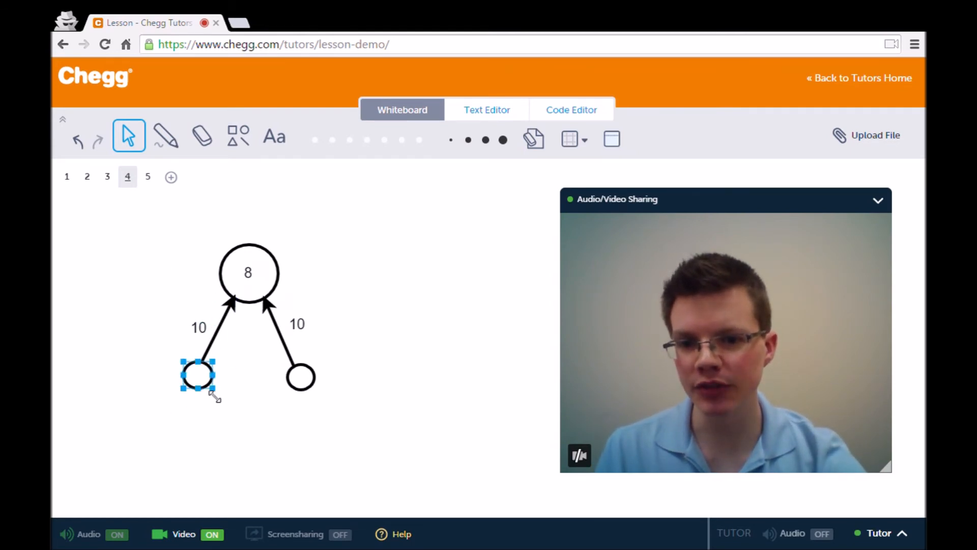
{"action": "left_click", "coordinate": [131, 322]}
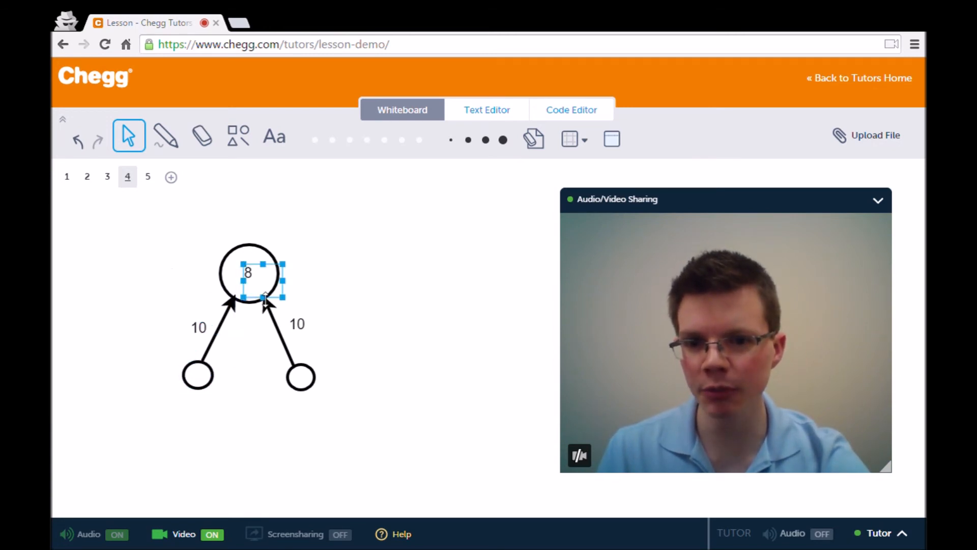
{"action": "left_click", "coordinate": [195, 275]}
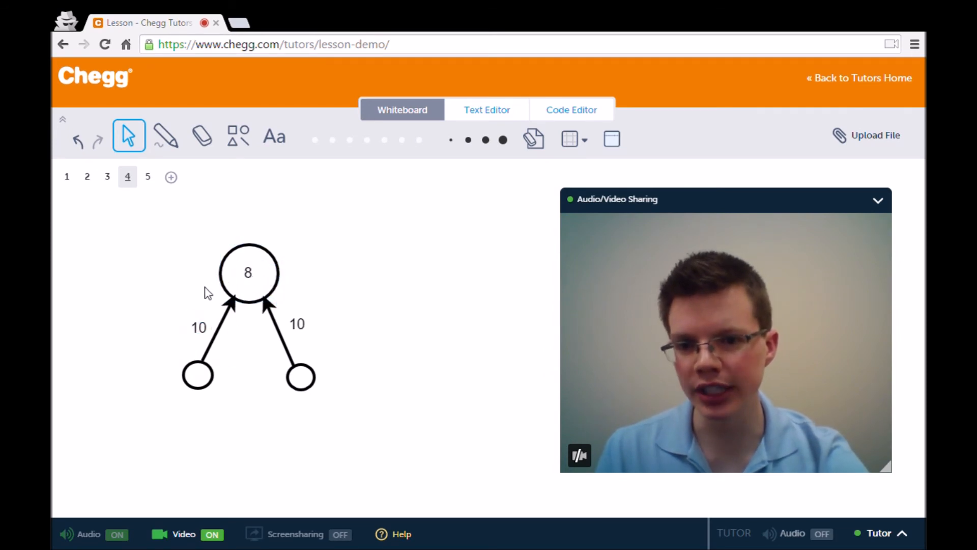
{"action": "mouse_move", "coordinate": [175, 289]}
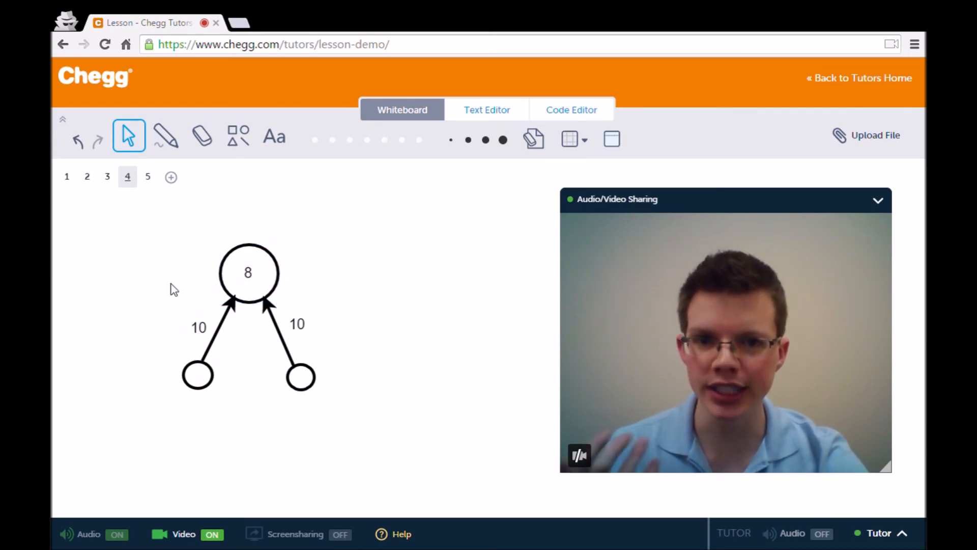
{"action": "mouse_move", "coordinate": [170, 276]}
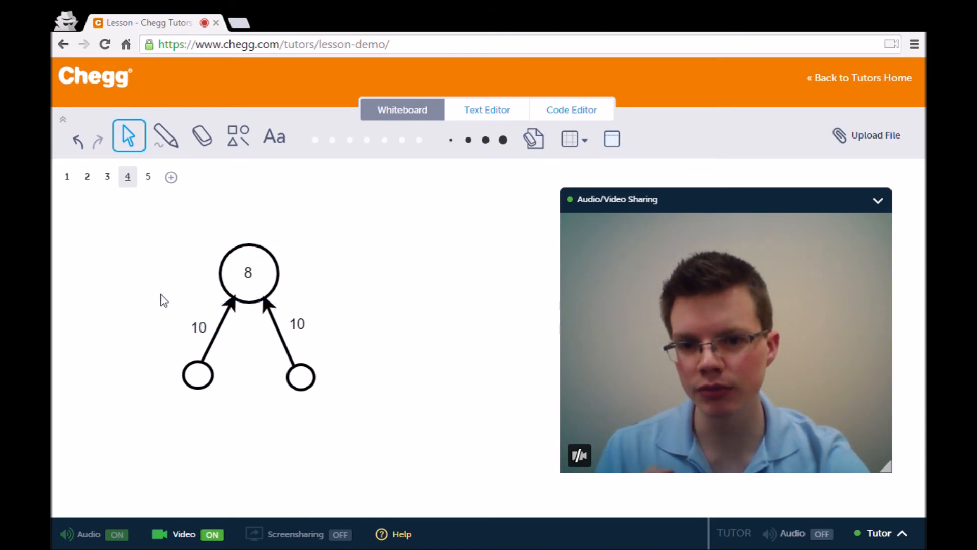
{"action": "left_click", "coordinate": [248, 273]}
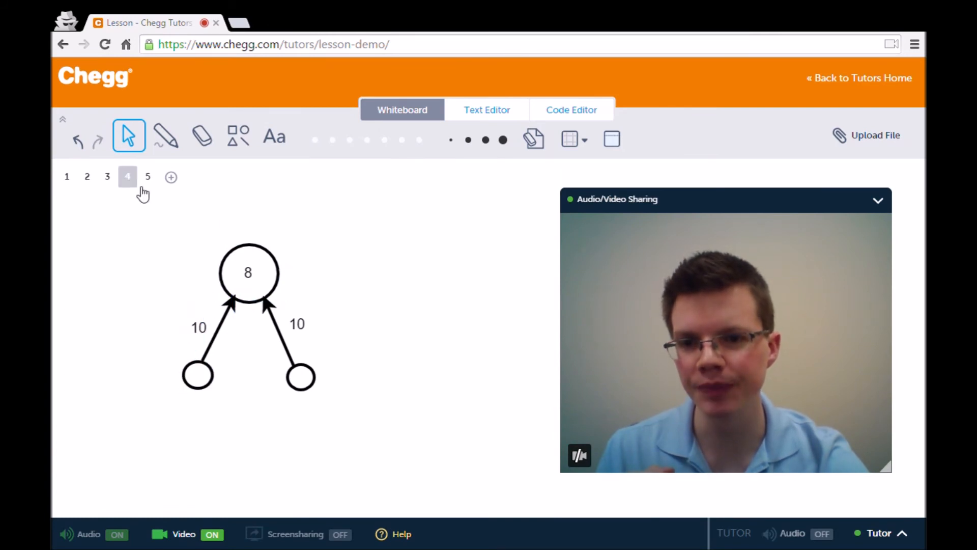
Switch to page 5 with inputs weighted 20 and 10 feeding threshold 15.
{"action": "left_click", "coordinate": [147, 177]}
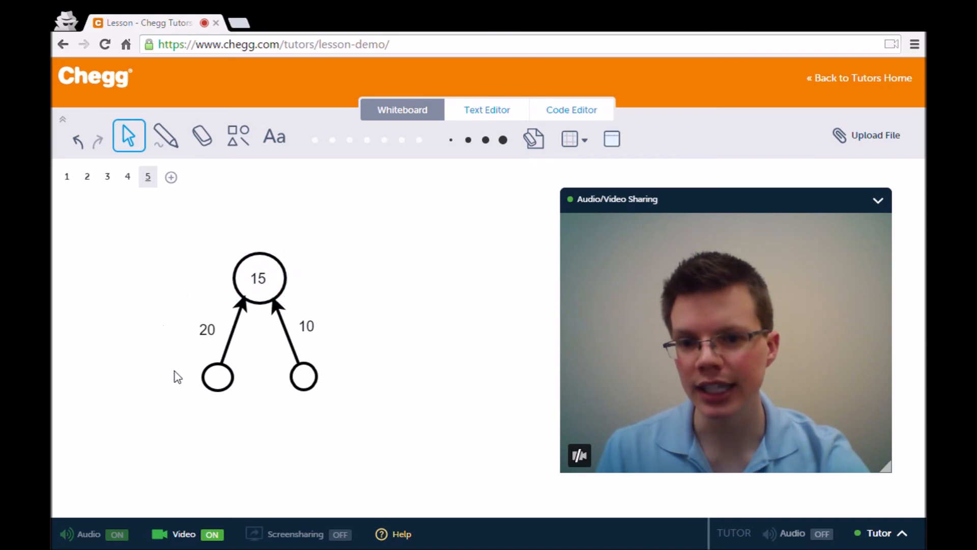
{"action": "left_click", "coordinate": [234, 337]}
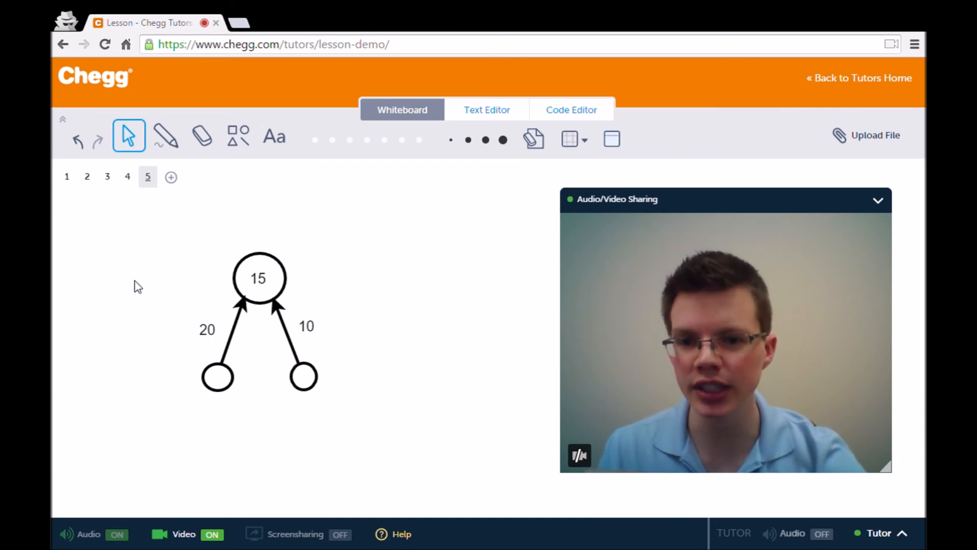
{"action": "left_click", "coordinate": [258, 278]}
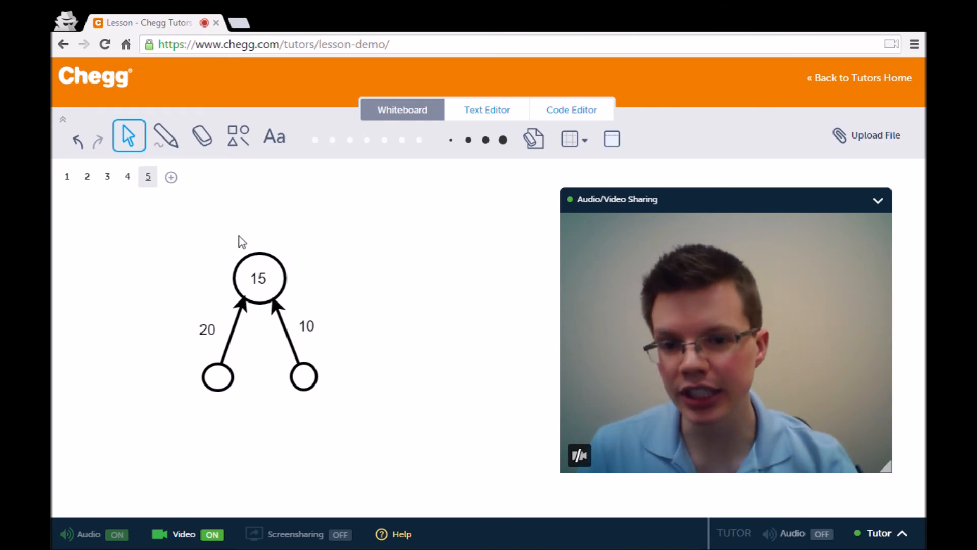
{"action": "mouse_move", "coordinate": [181, 321]}
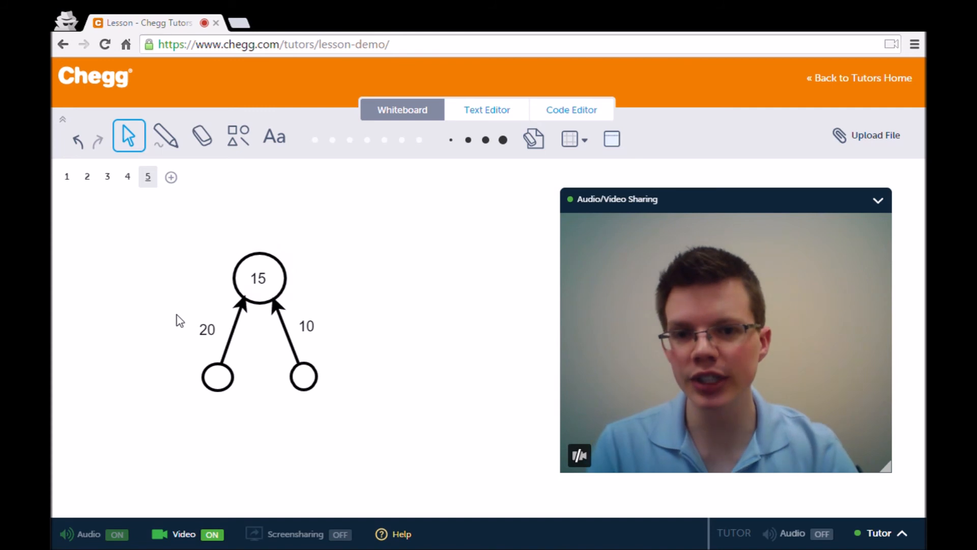